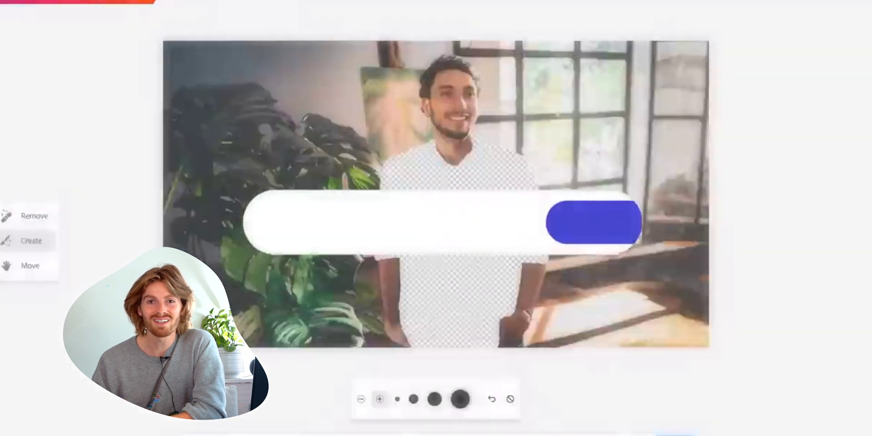
- Launch Generative fill from its card on the Firefly home page
click(595, 221)
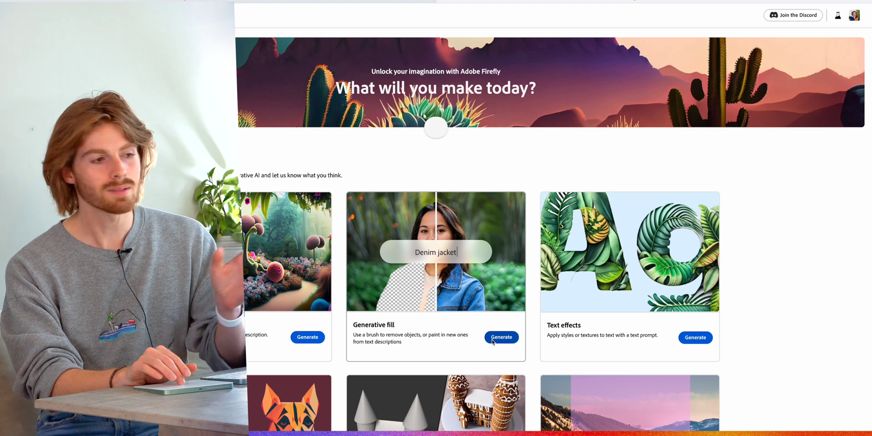
click(500, 338)
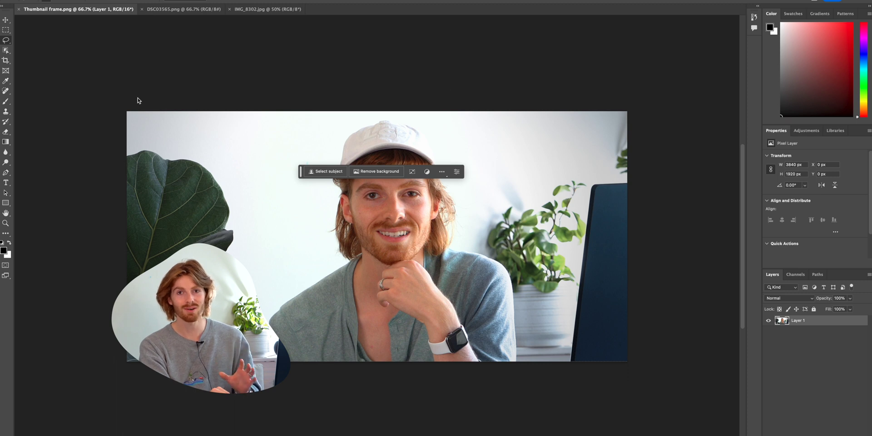
- Lasso the hand under the man's chin and generative-fill it away with an empty prompt
drag(200, 322, 684, 322)
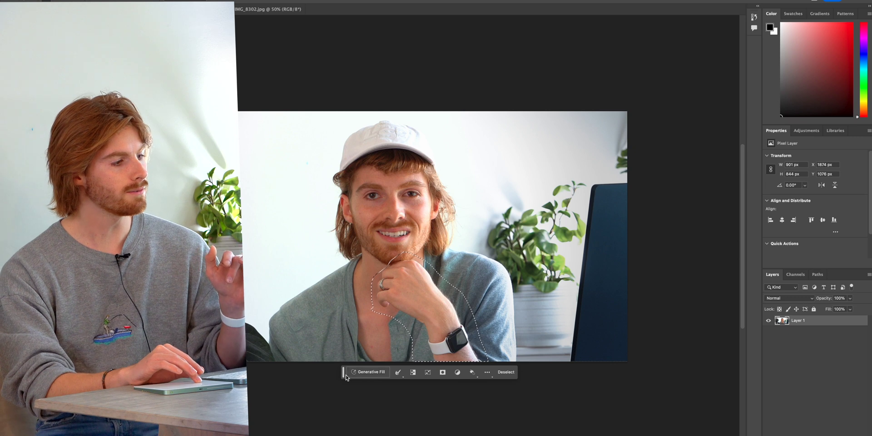
click(365, 372)
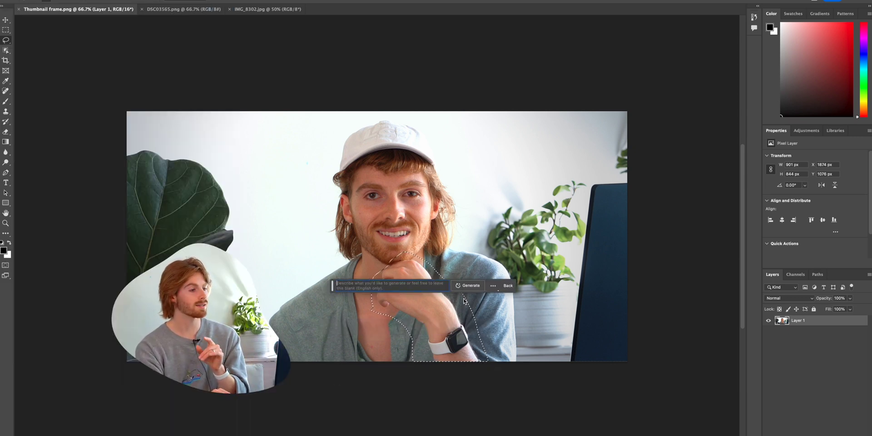
click(467, 285)
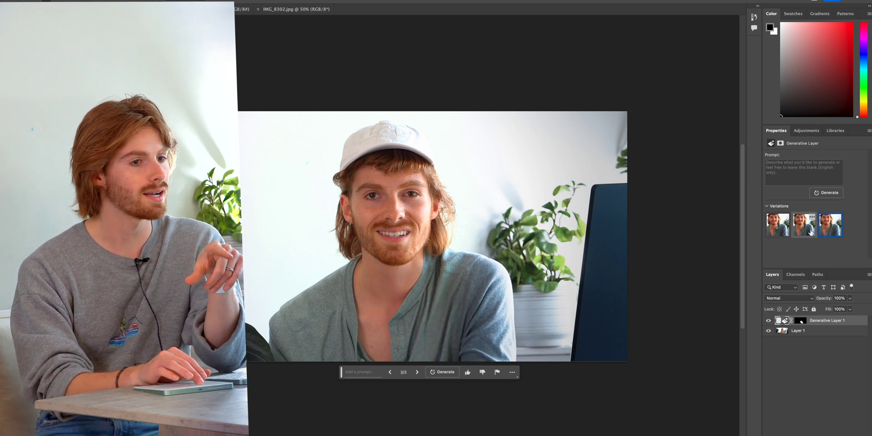
- Cycle through the three Generative Layer 1 variations of the chin area and return to the first
click(776, 224)
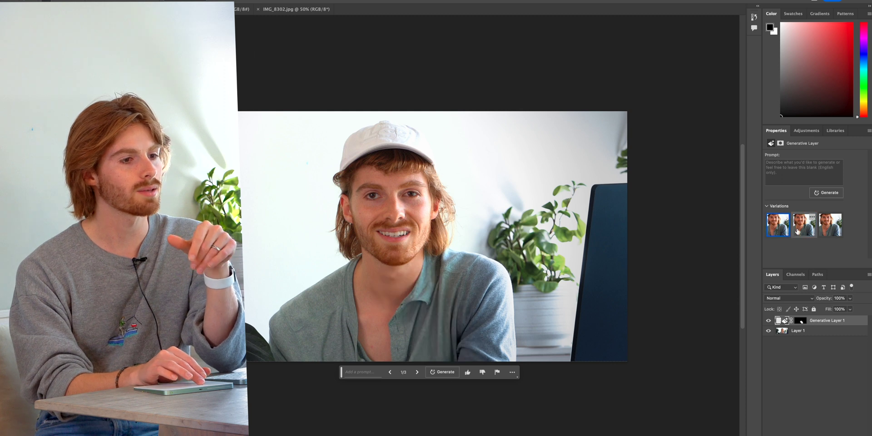
click(829, 225)
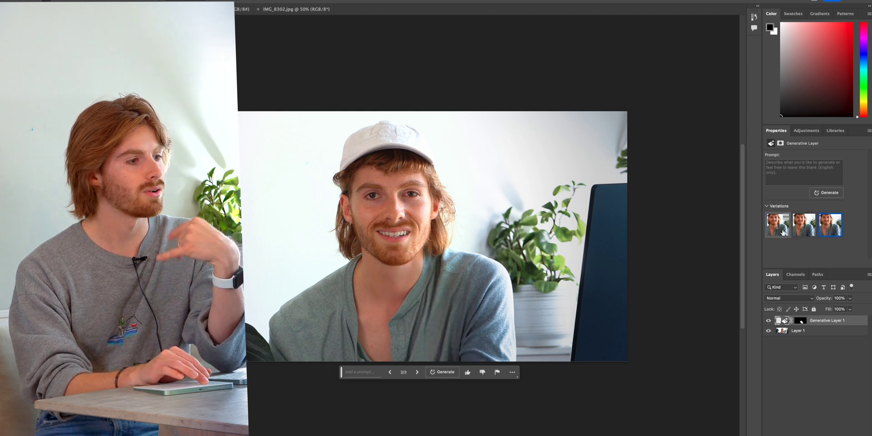
click(802, 224)
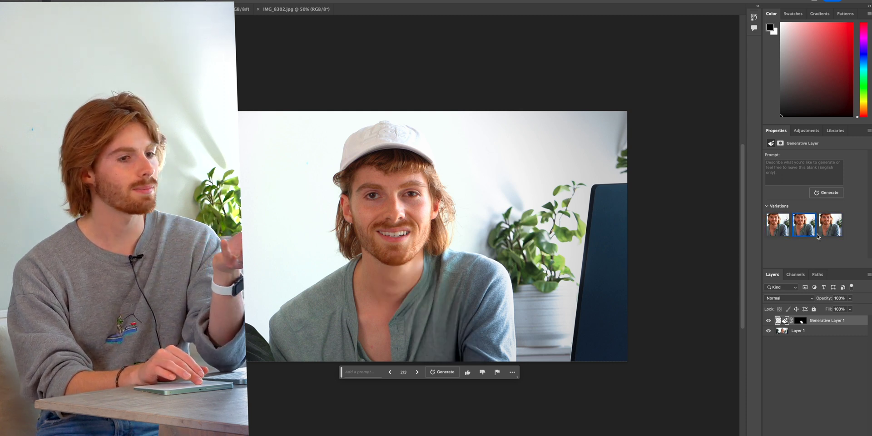
click(777, 224)
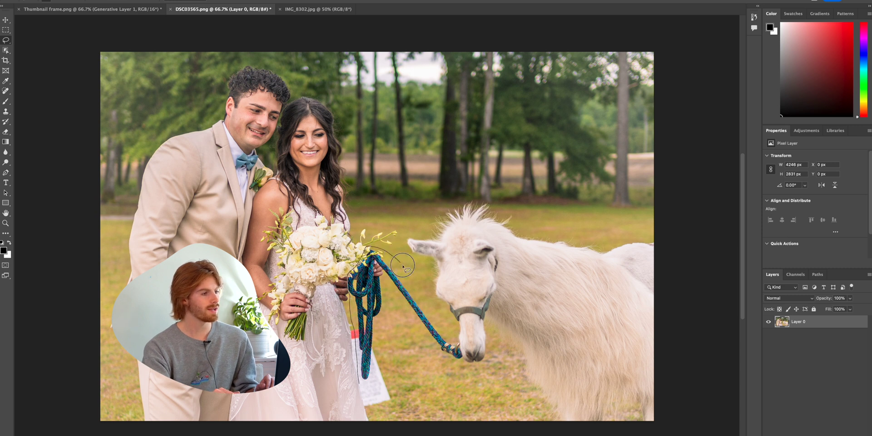
- Lasso the white llama with its lead rope and fill it out of the wedding photo, viewing the second variation
drag(403, 264, 434, 212)
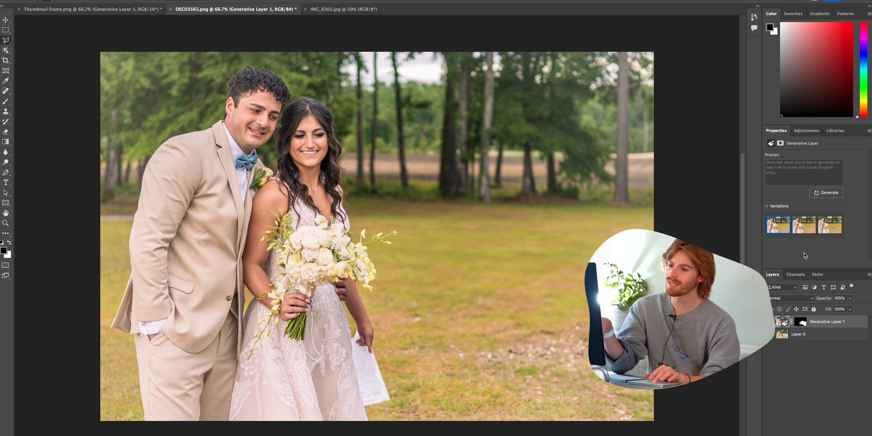
click(802, 224)
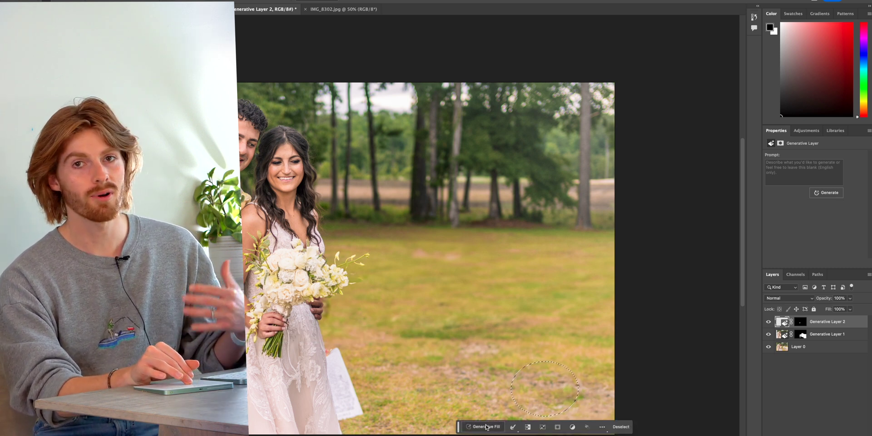
- Generative-fill the circular grass selection with the prompt 'blurry' rabbit and generate it
click(483, 427)
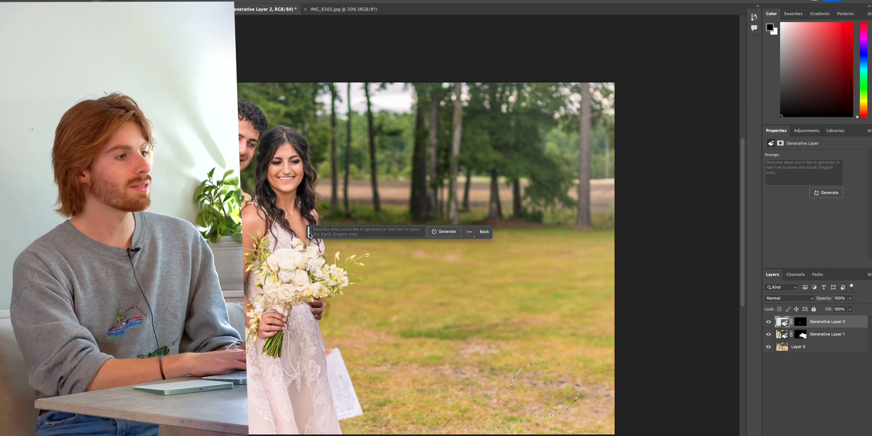
text(blurry)
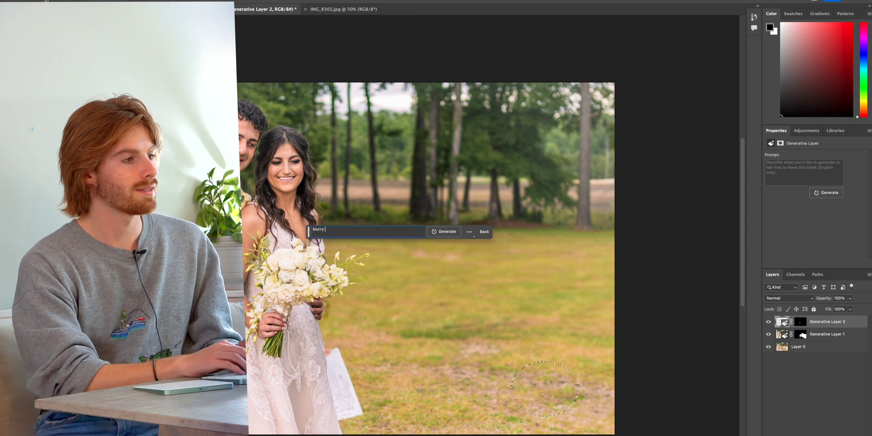
click(447, 232)
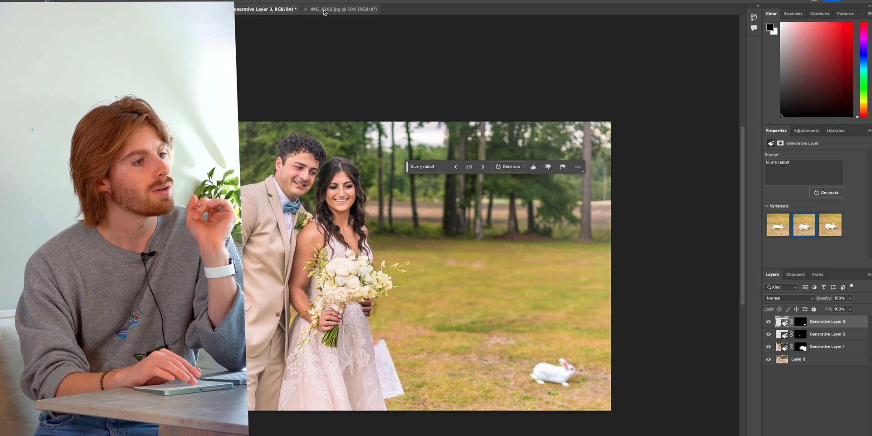
- Switch to the dog-on-sofa photo and generate new background content around the selected dog
click(343, 9)
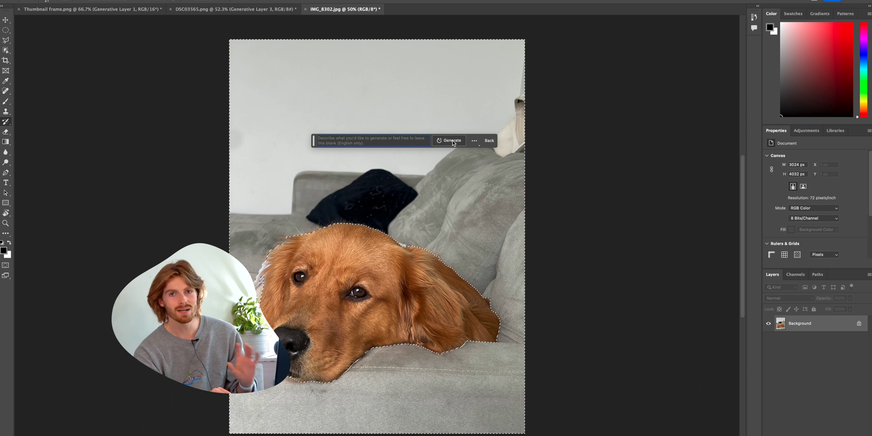
click(450, 140)
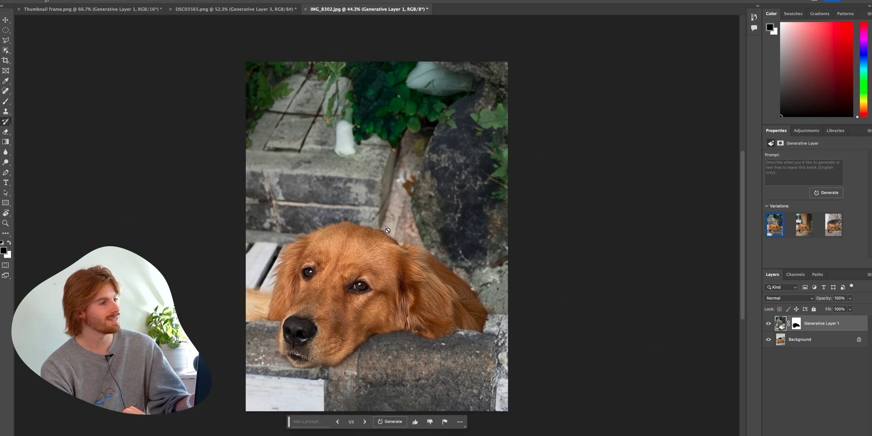
mouse_move(396, 288)
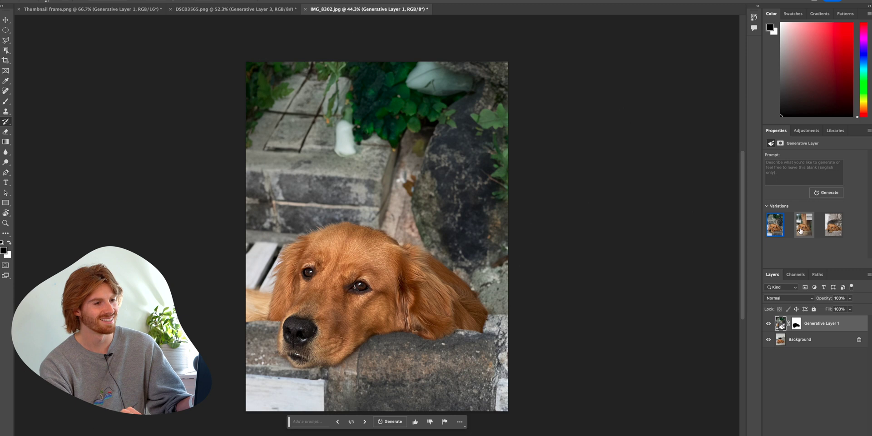
- Compare the stone-steps, blurred tree-trunk and third background variations behind the dog
click(804, 224)
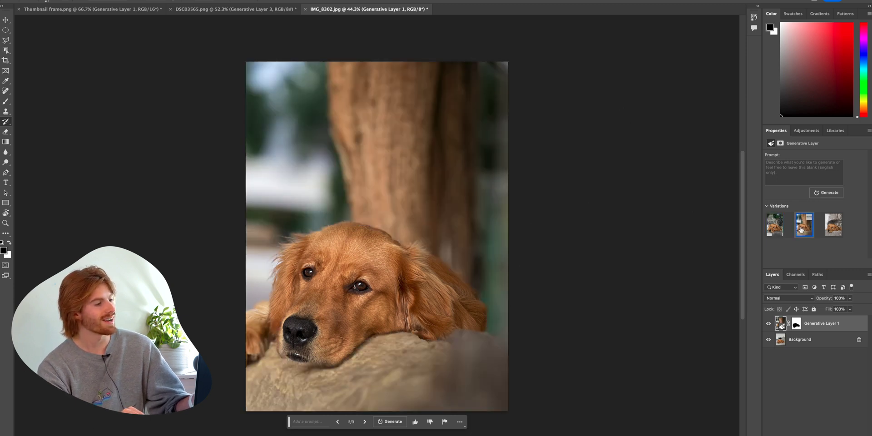
click(774, 225)
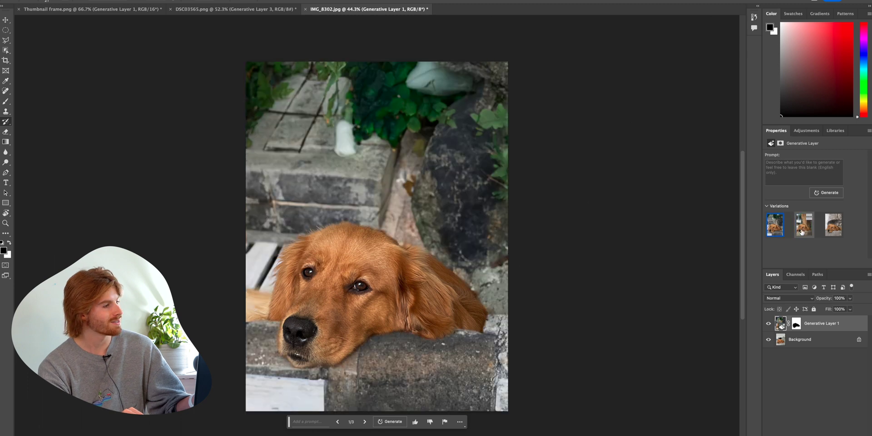
click(804, 224)
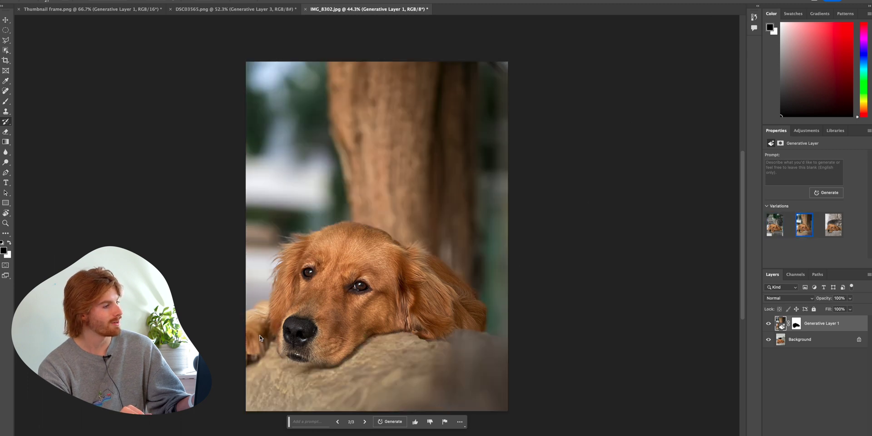
click(833, 224)
text(blurry fis)
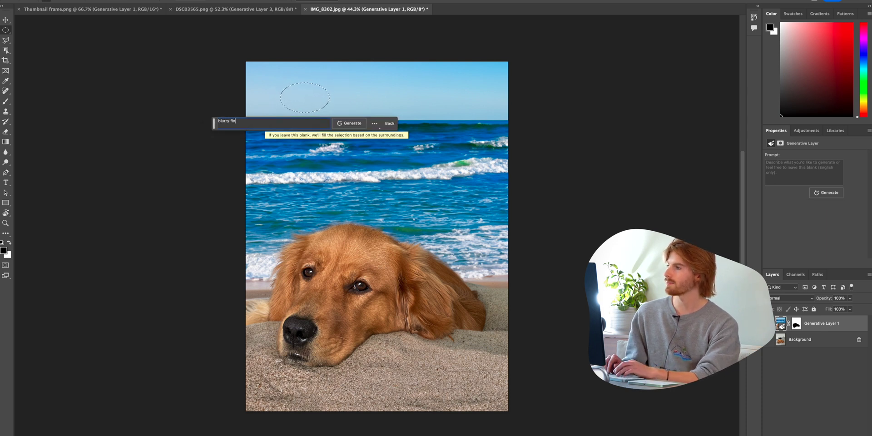
- Generate the 'blurry flock of seagulls' inside the sky selection over the beach
click(349, 123)
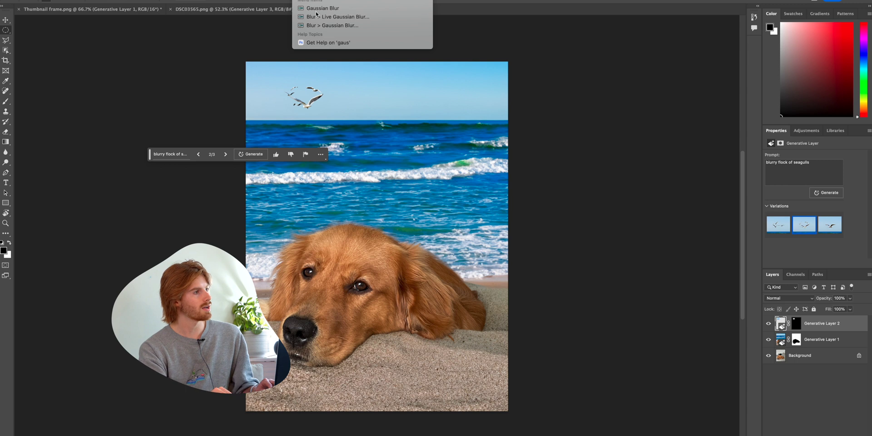
- Apply a Gaussian Blur to the generated seagull layer
click(323, 8)
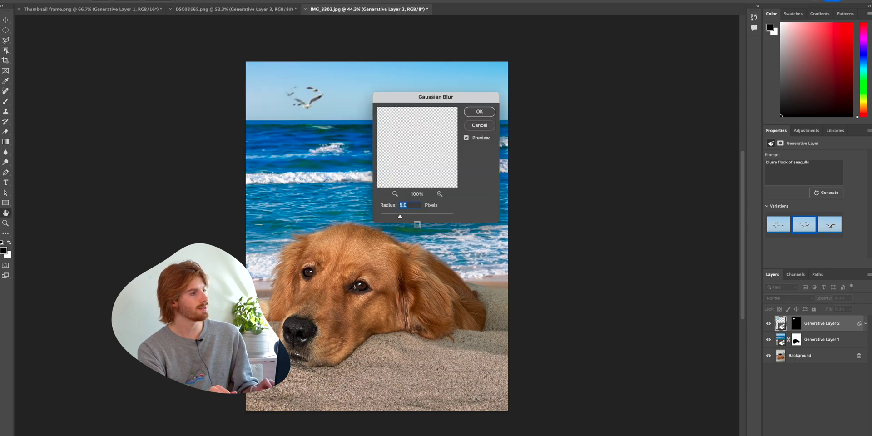
click(479, 111)
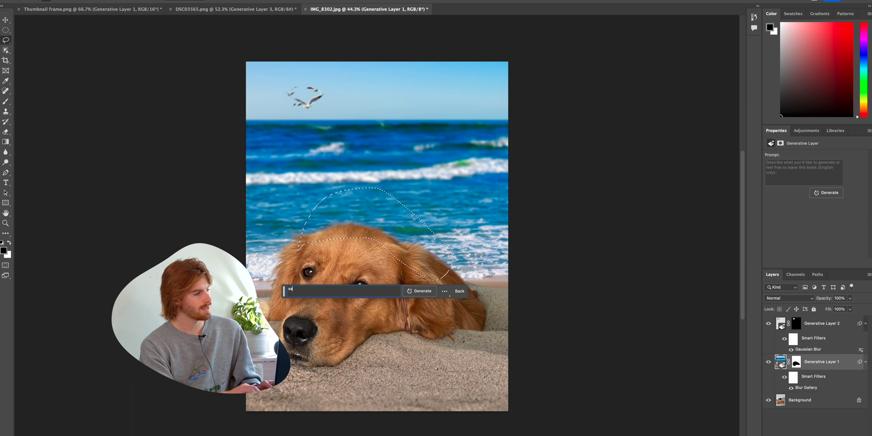
- Generate a Santa hat over the dog's head from the 'santa cap' prompt
text(santa ca)
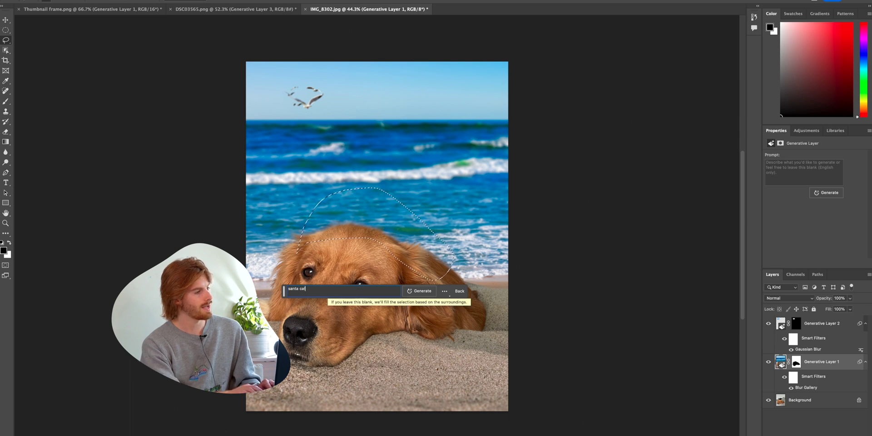
click(422, 291)
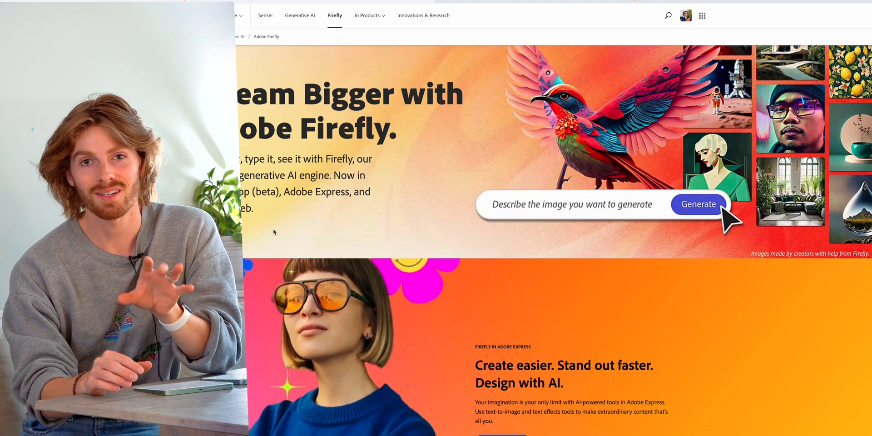
- Generate an image from 'A sunlit living room with modern furniture' in Firefly
text(A sunlit living room with modern furniture a)
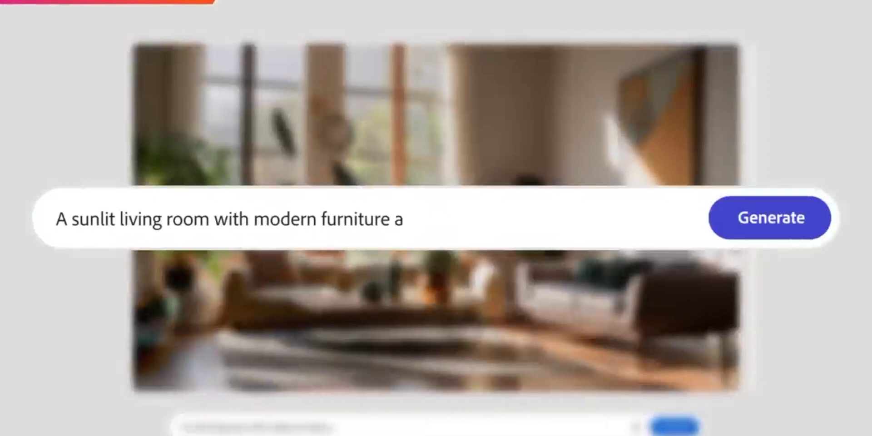
click(770, 217)
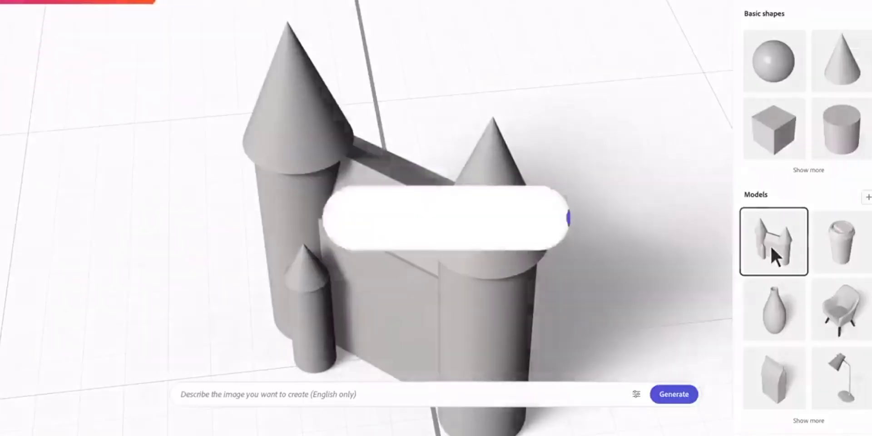
- Use the castle 3D model as structure, regenerate the puppy image, then generate hot air balloons over a valley
click(673, 393)
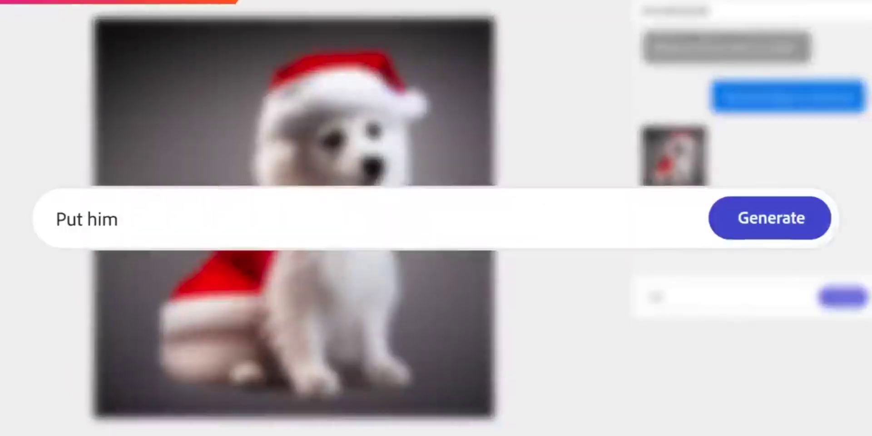
click(769, 217)
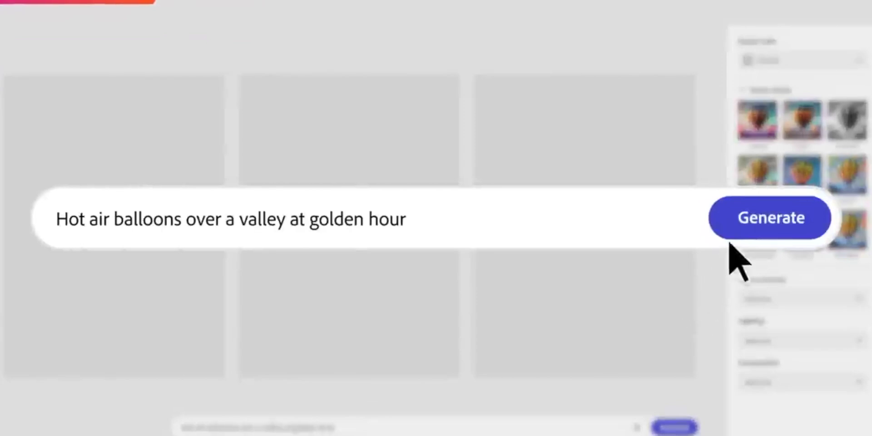
click(769, 217)
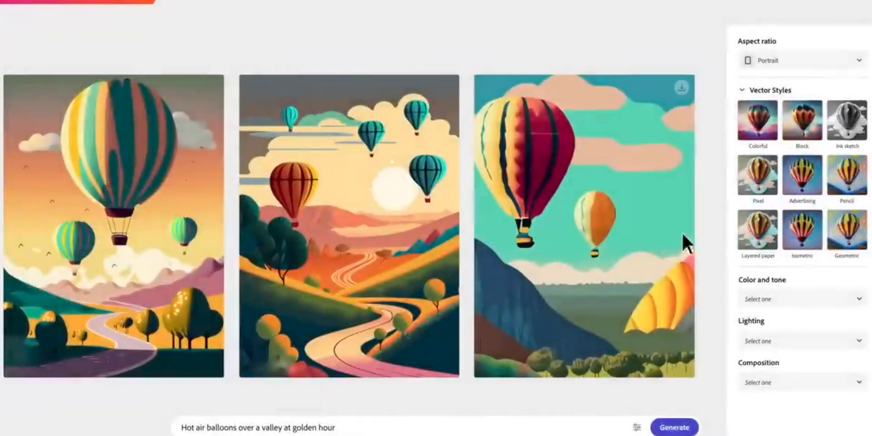